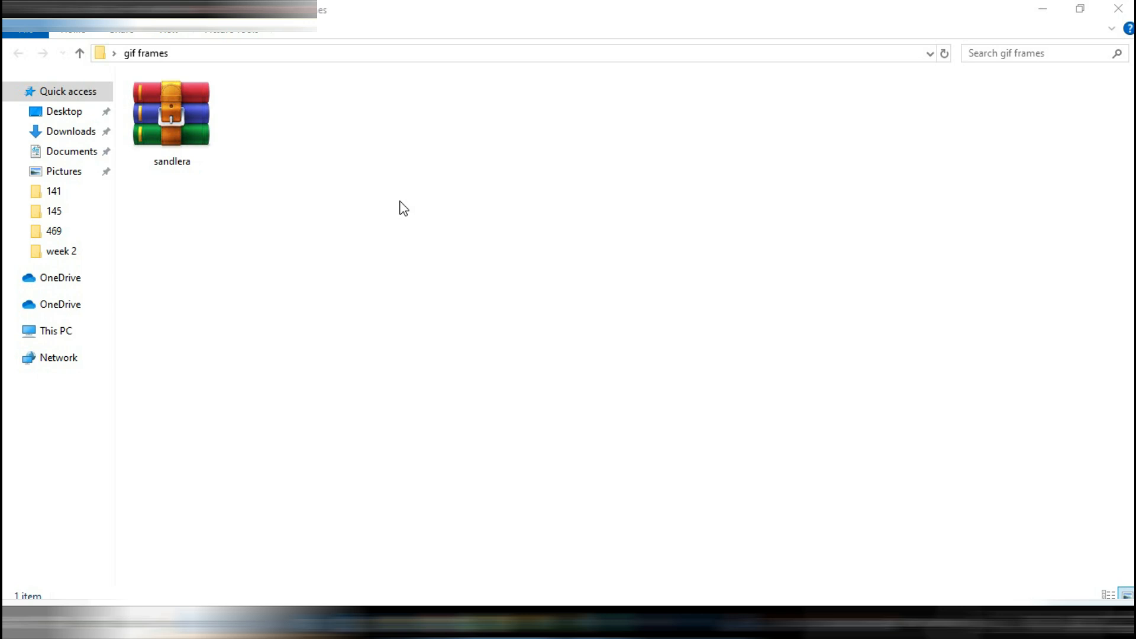
Create a New folder inside gif frames via the context menu and open it.
right_click(403, 210)
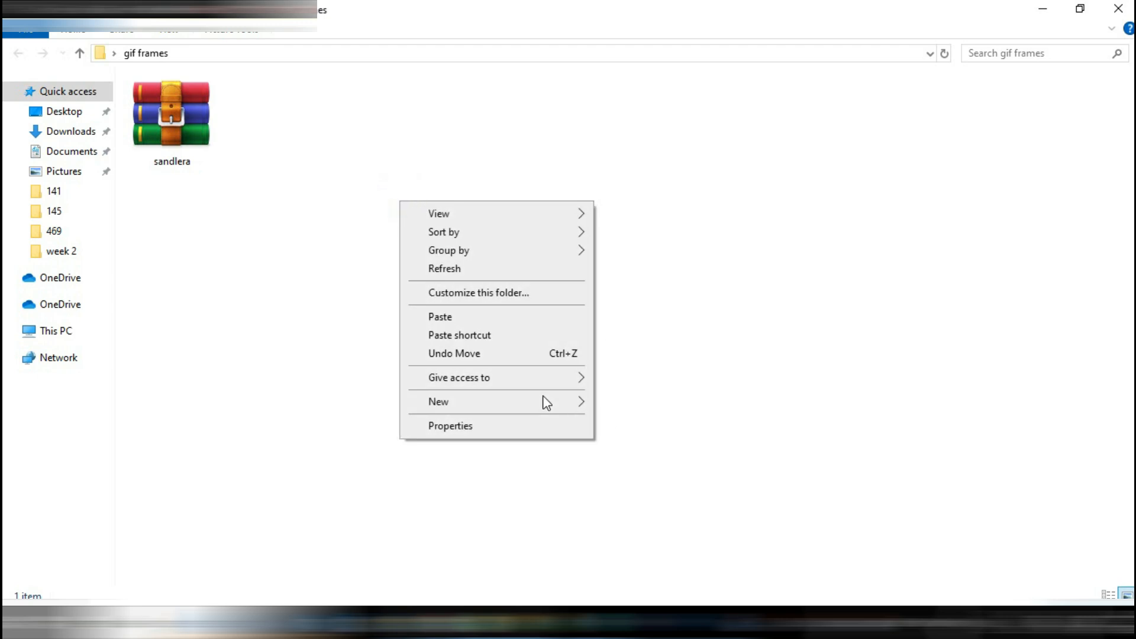
click(437, 401)
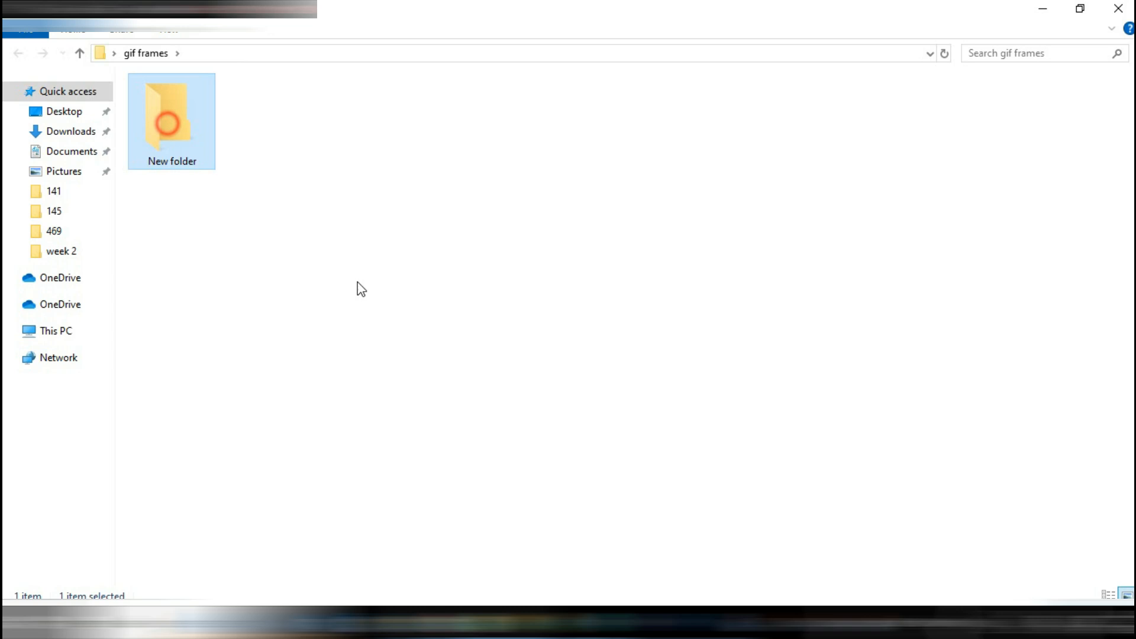
double_click(171, 116)
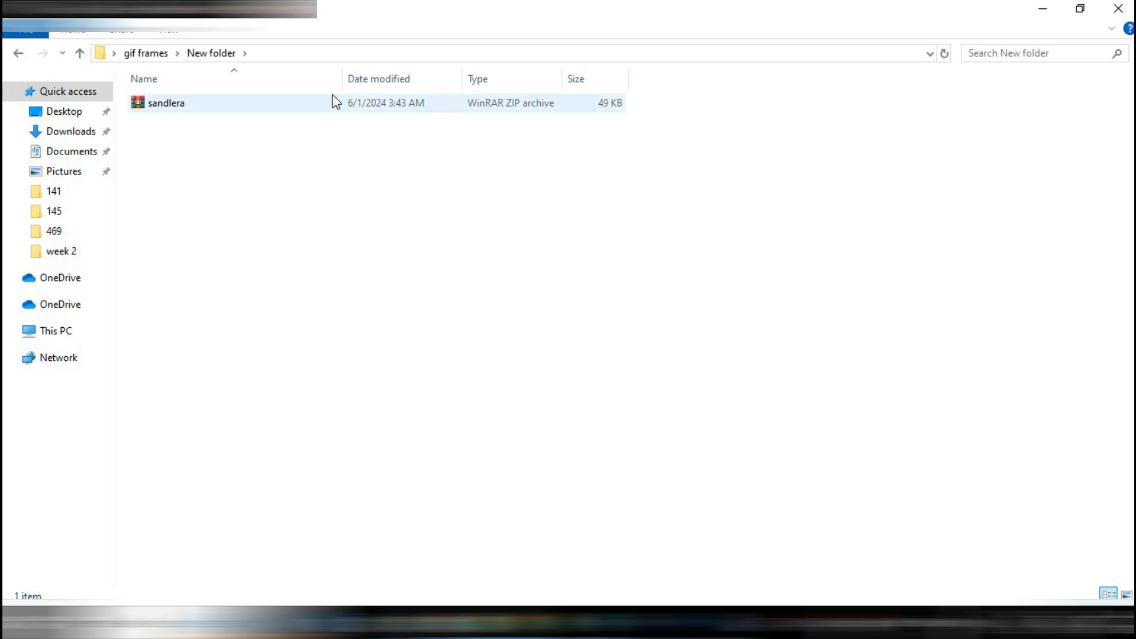
Open sandlera.zip in WinRAR, listing its single file Sandlera.otf.
double_click(165, 101)
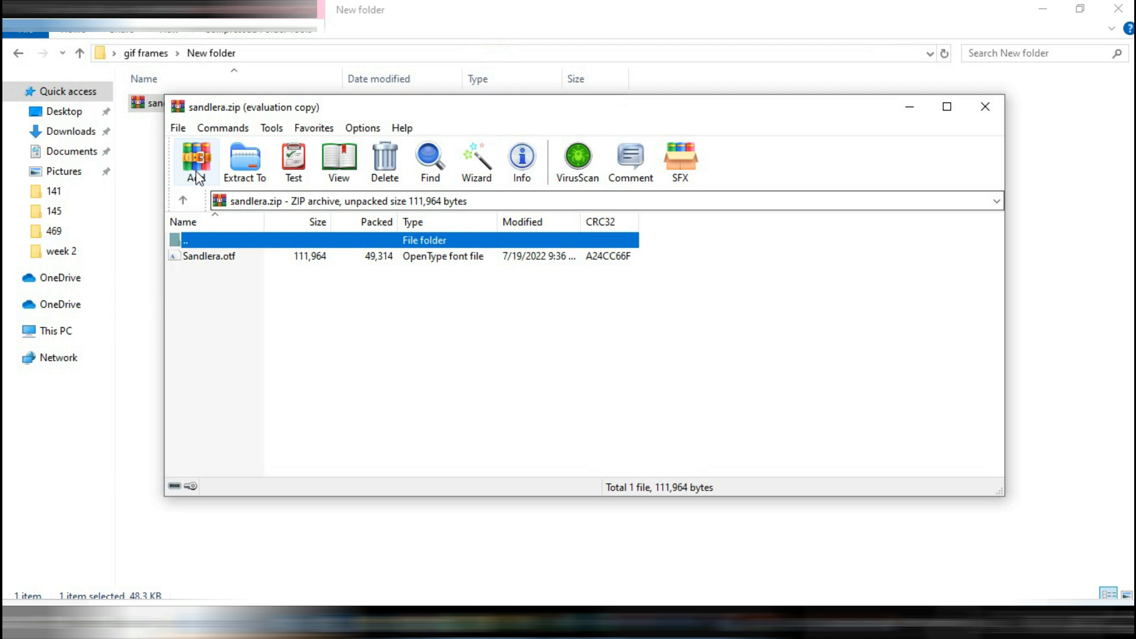
click(209, 255)
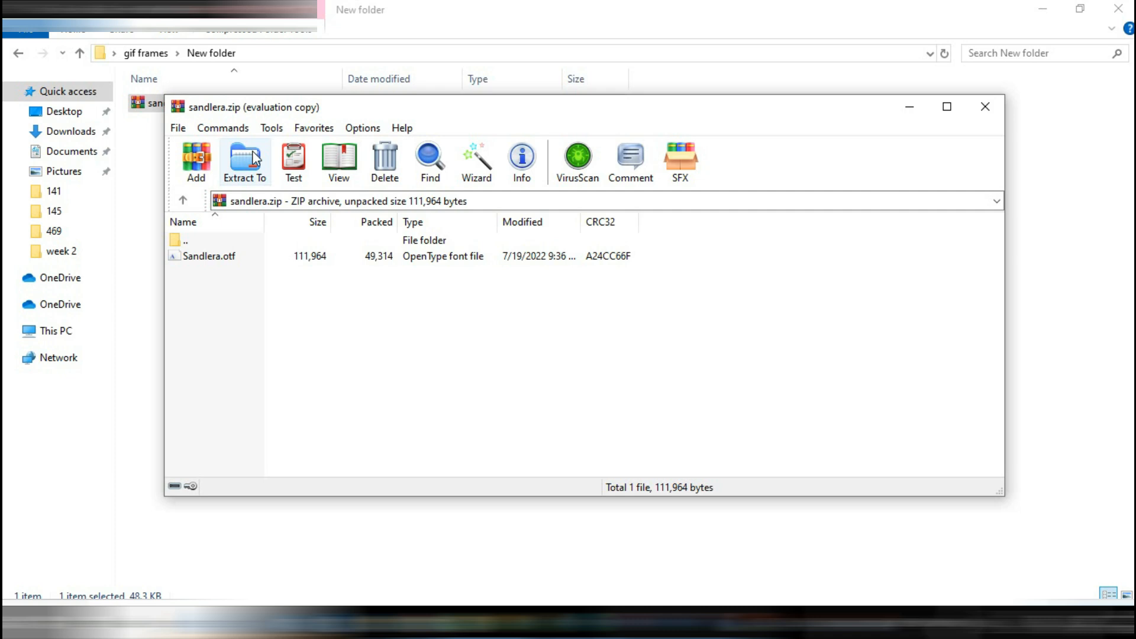
Extract the archive to the default destination New folder\sandlera.
click(244, 161)
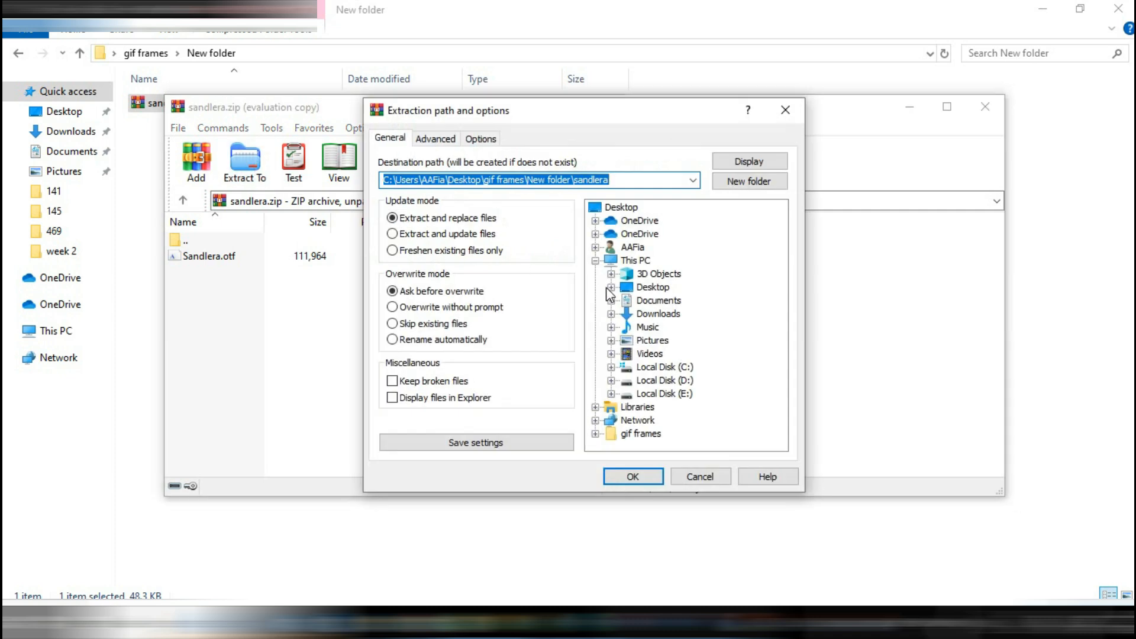
mouse_move(674, 311)
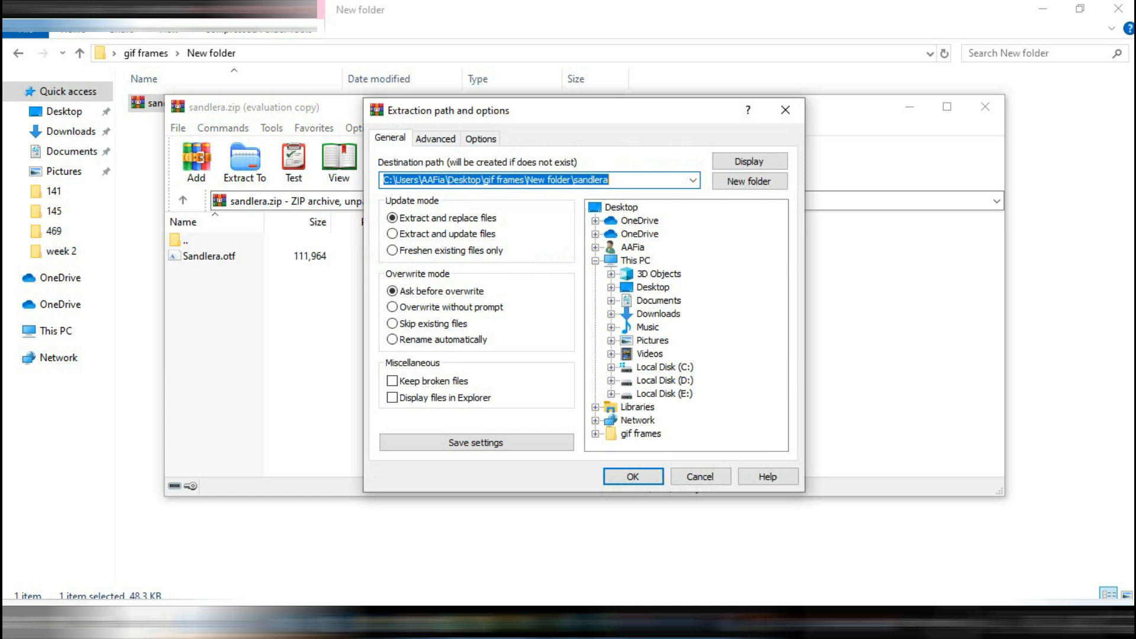
mouse_move(816, 516)
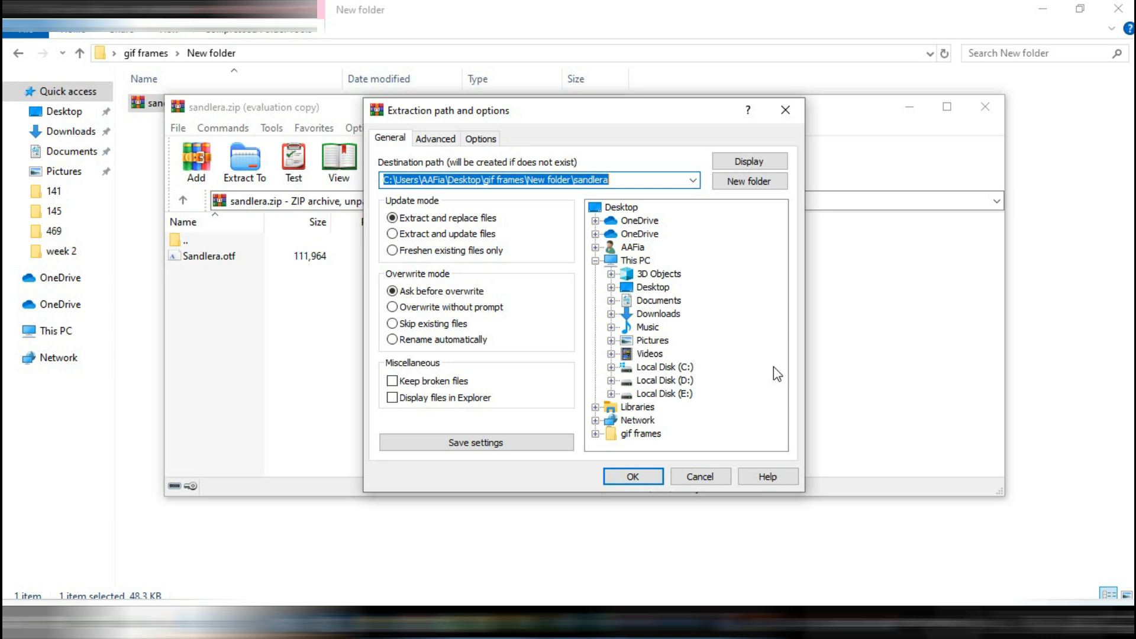
mouse_move(612, 442)
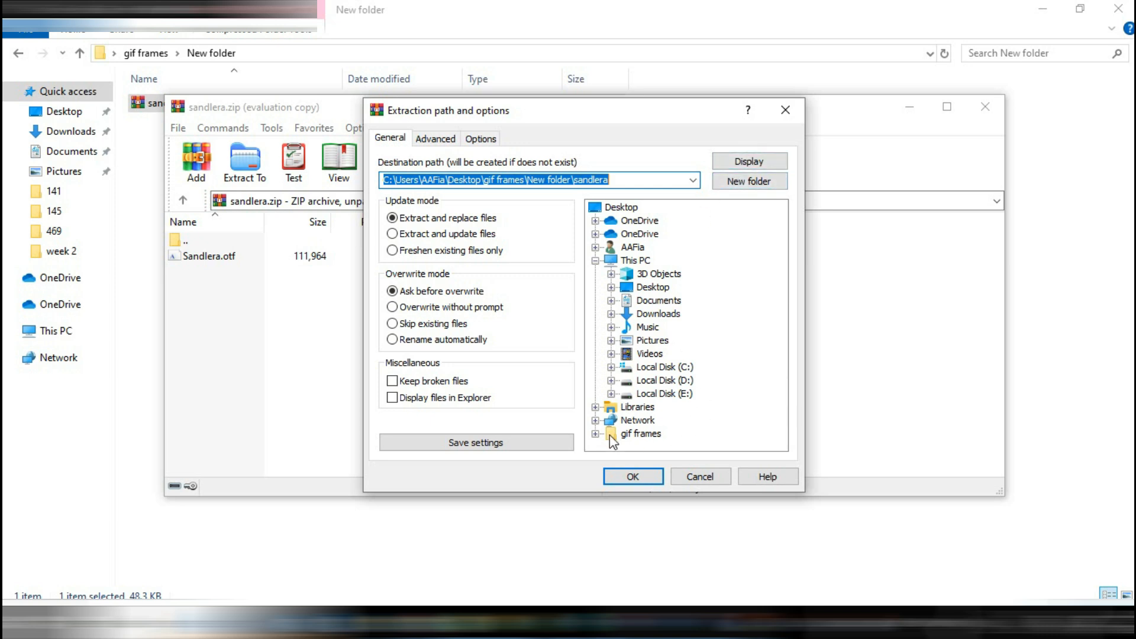
click(699, 475)
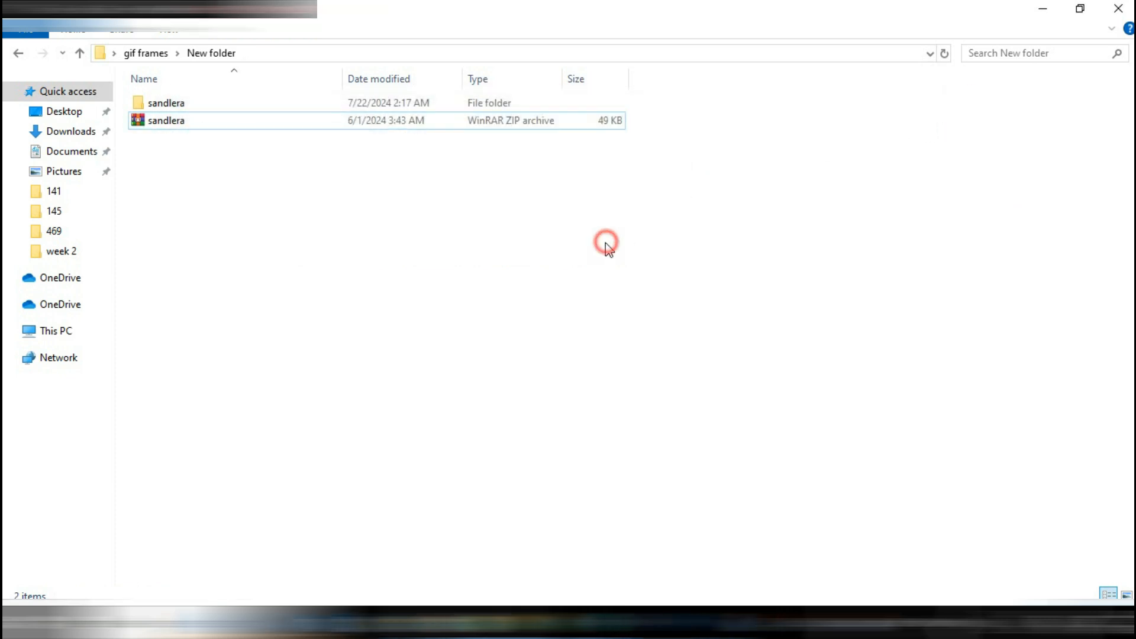
Open the extracted sandlera folder showing the Sandlera OpenType font file.
double_click(166, 101)
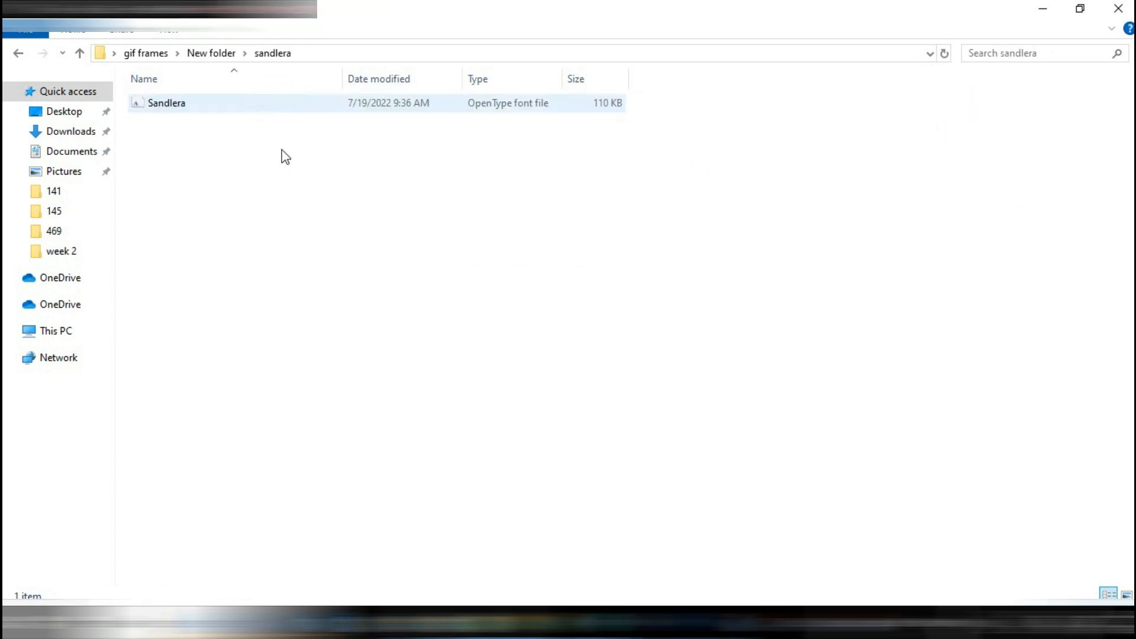
click(285, 186)
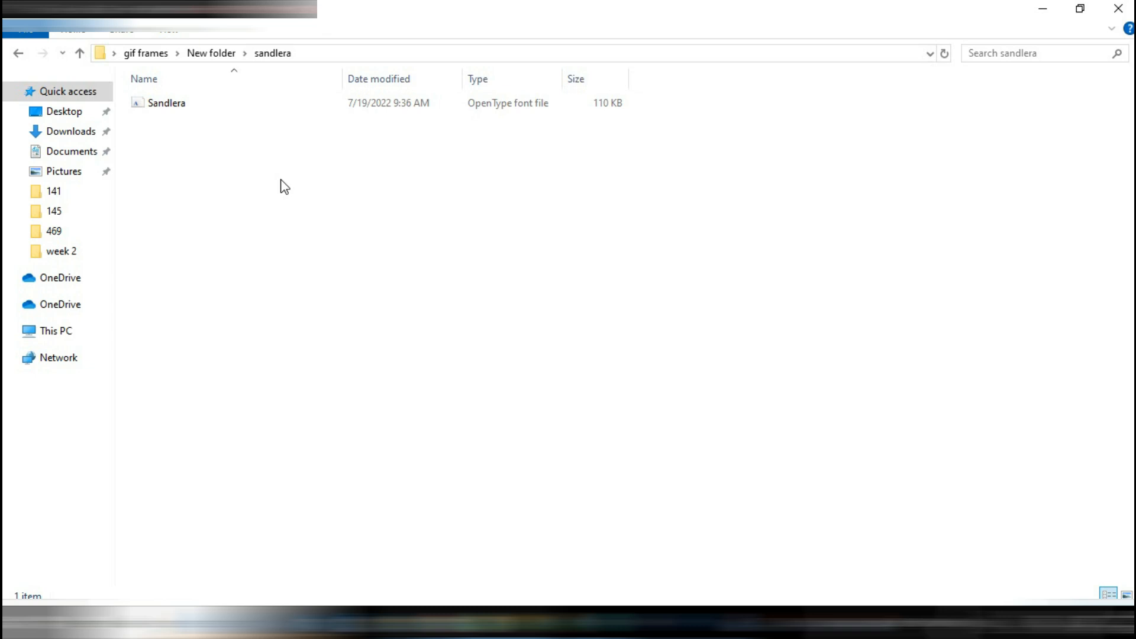